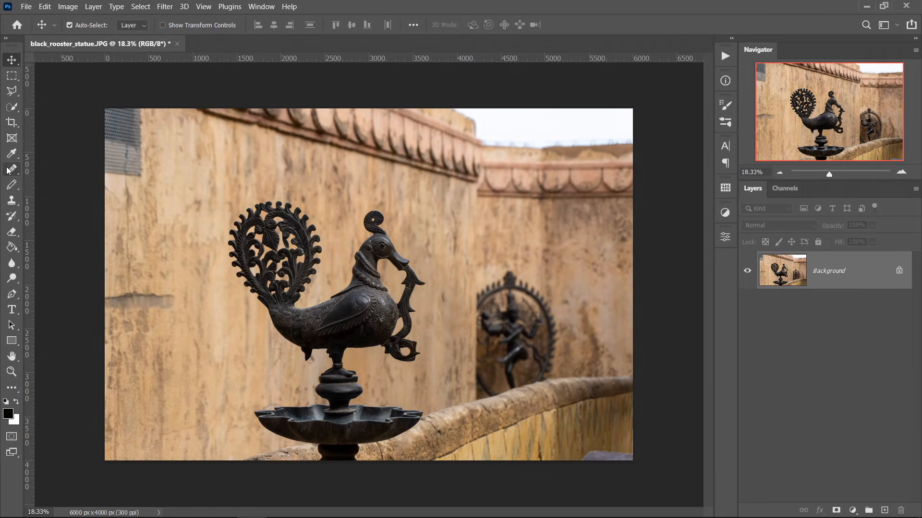
Review the Customize Toolbar settings and close them with Done
left_click(12, 171)
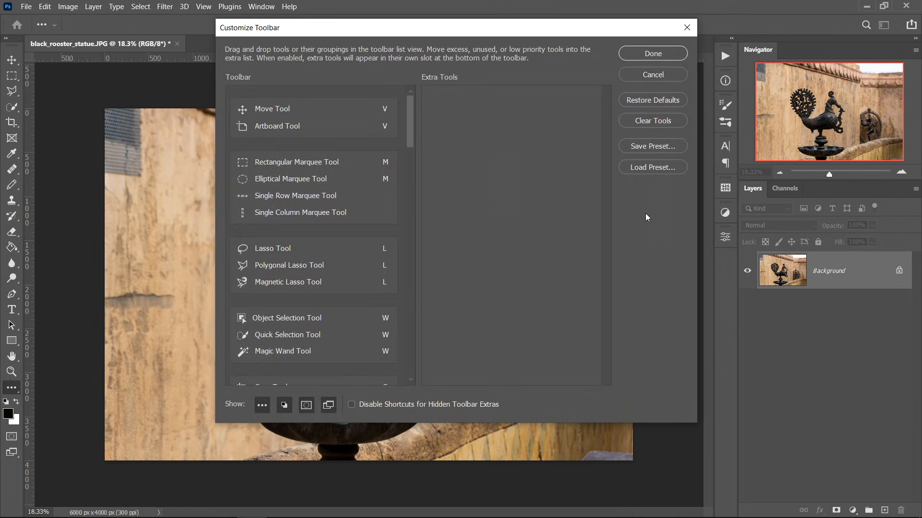
left_click(652, 54)
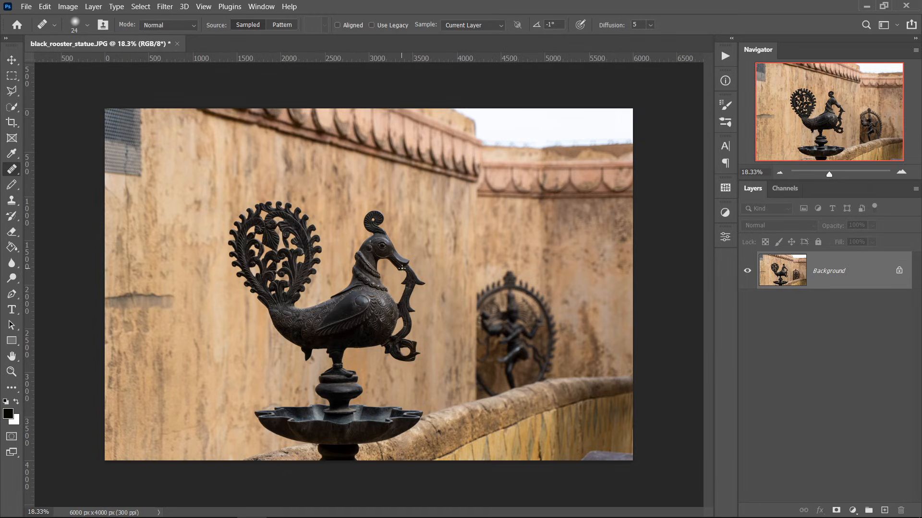
Return to the Move tool and toggle the rulers off and back on
left_click(11, 60)
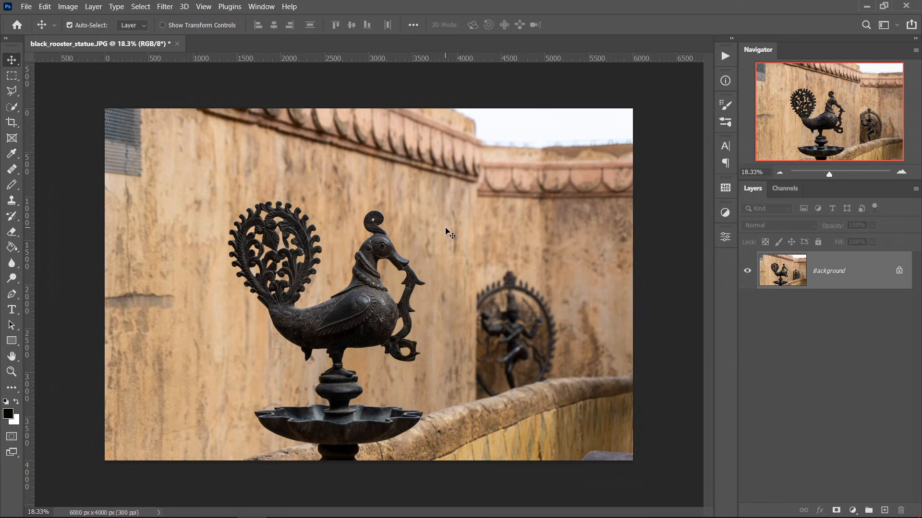
mouse_move(308, 234)
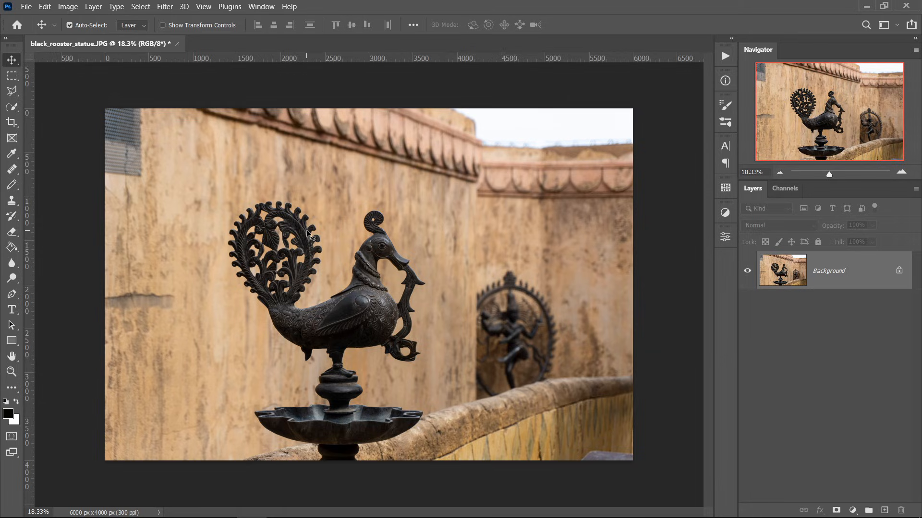
key("ctrl+r")
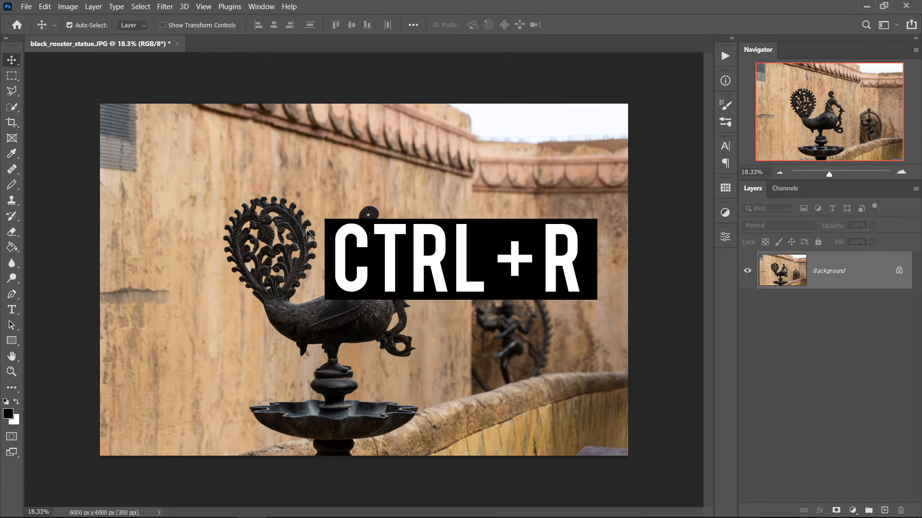
key("ctrl+r")
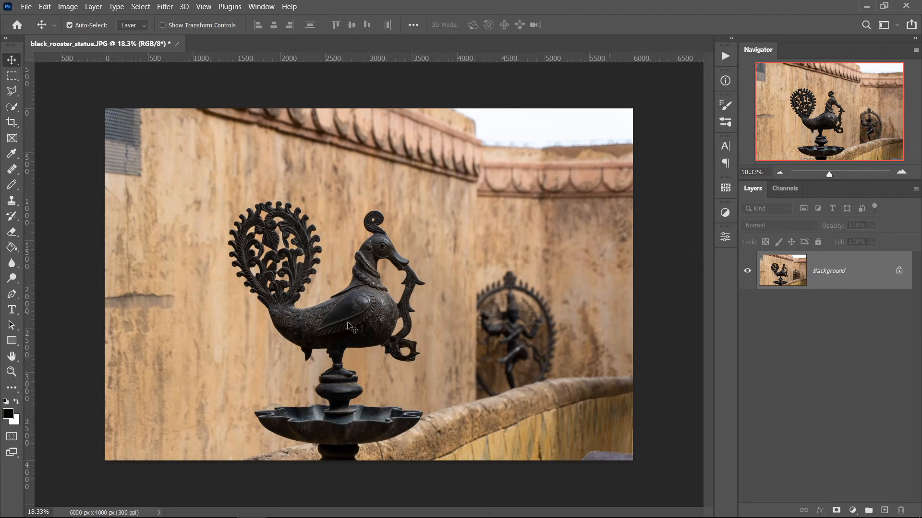
mouse_move(270, 335)
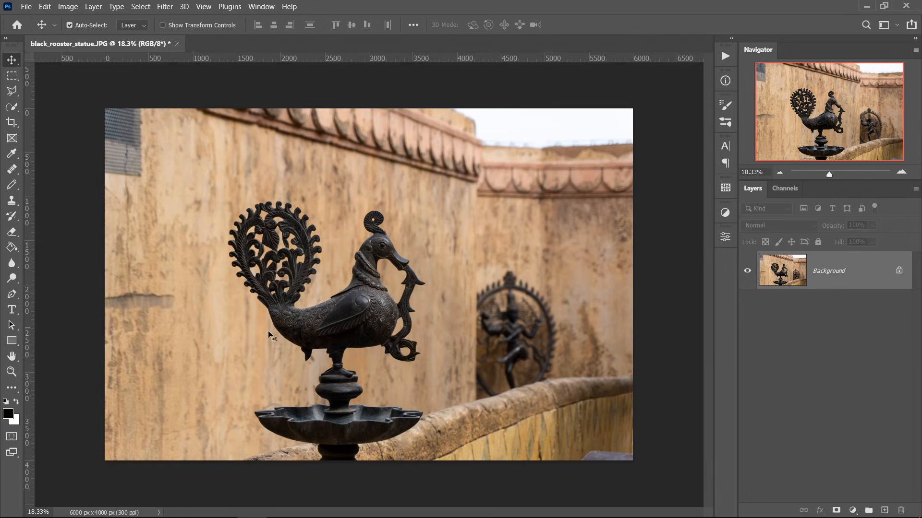
mouse_move(25, 335)
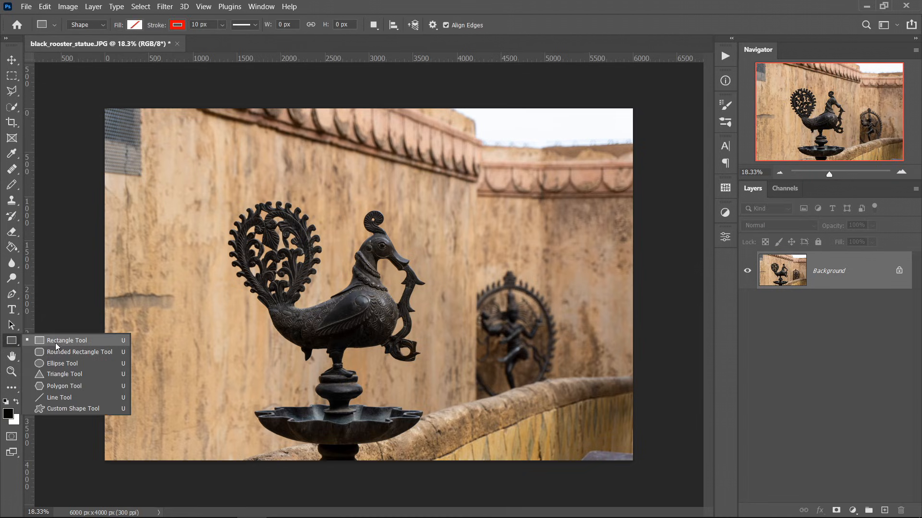
Draw a red-outlined square shape with the Rectangle tool, holding Shift for equal sides
left_click(63, 340)
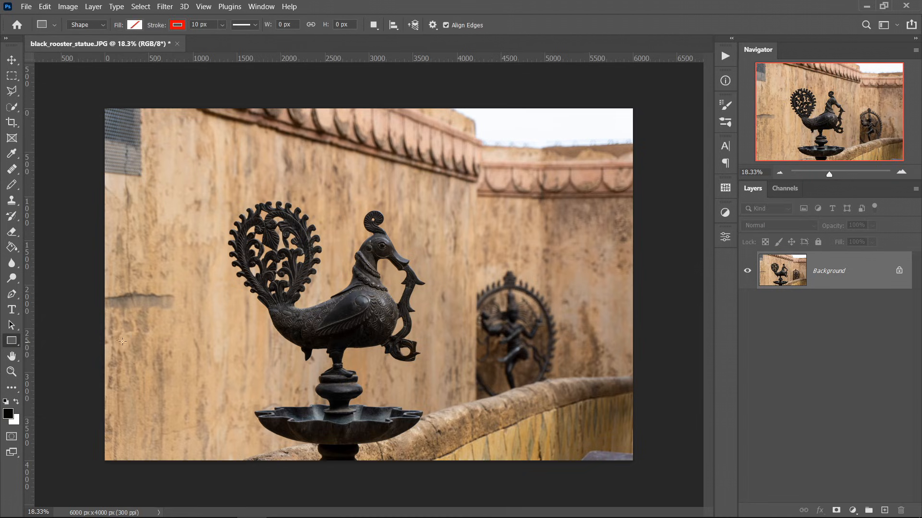
key("shift")
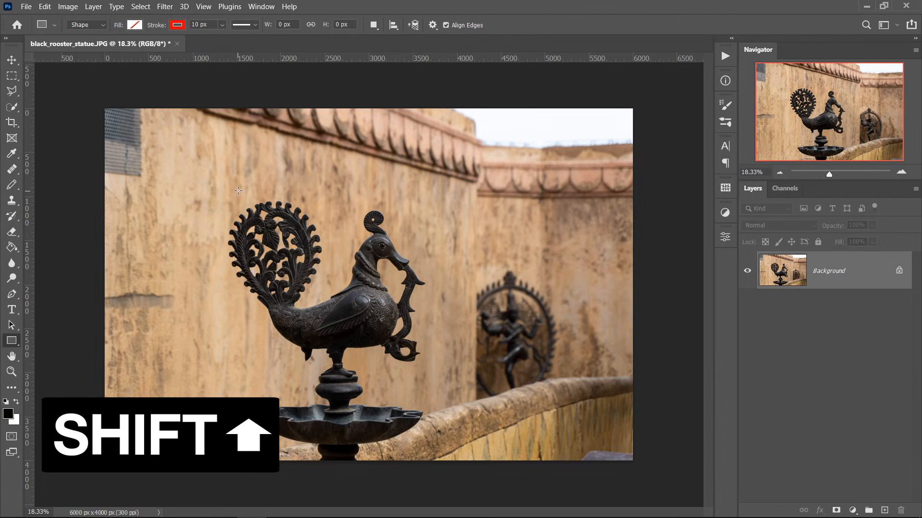
left_click_drag(234, 191, 292, 247)
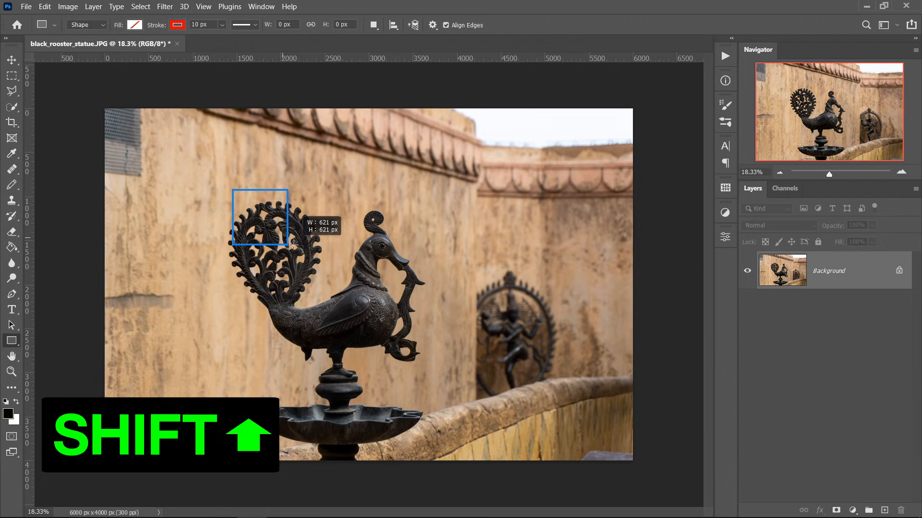
left_click_drag(233, 191, 288, 247)
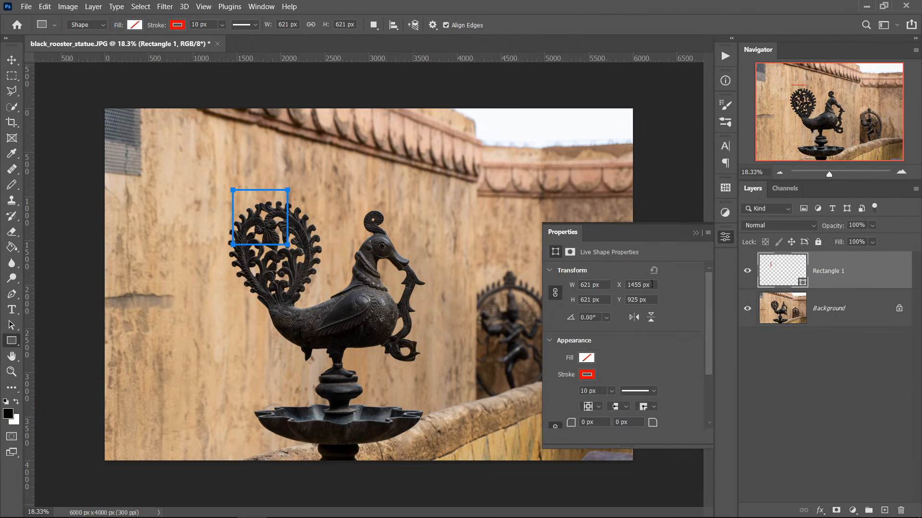
Select the whole canvas, centre the square horizontally and vertically, then deselect
key("ctrl+a")
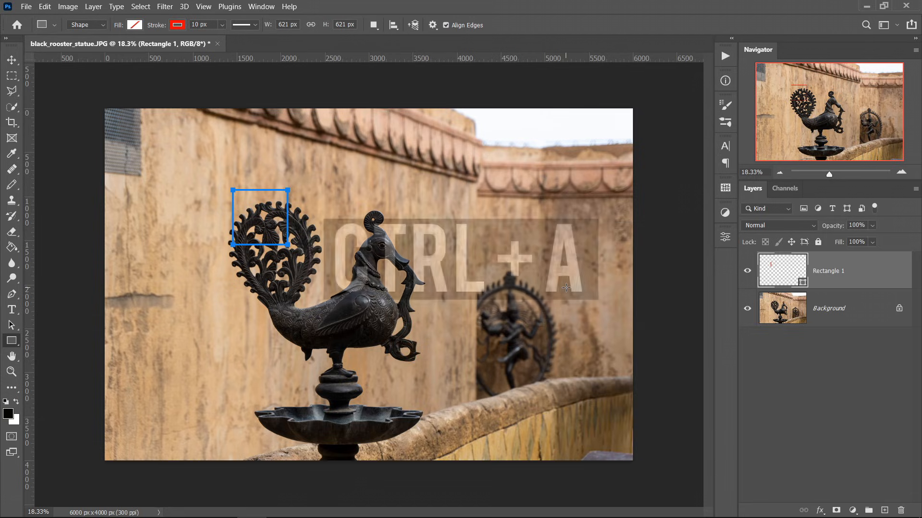
key("ctrl+a")
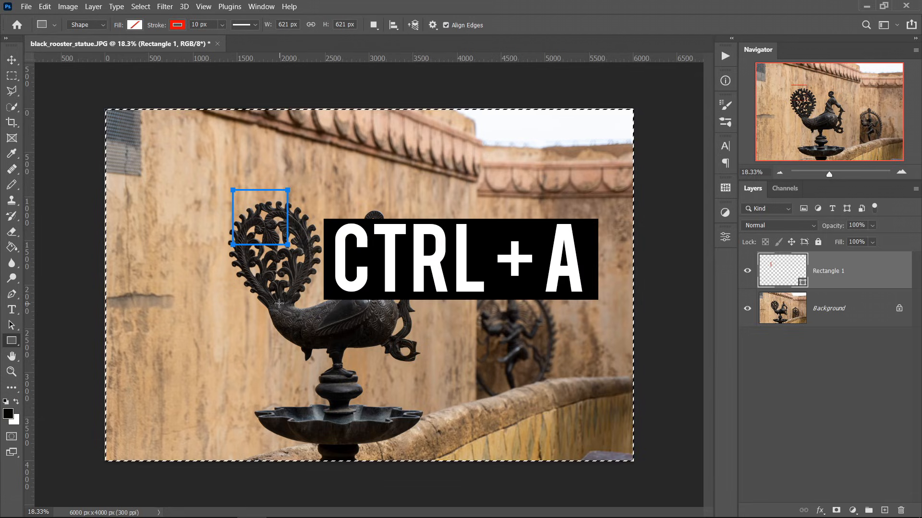
key("ctrl+a")
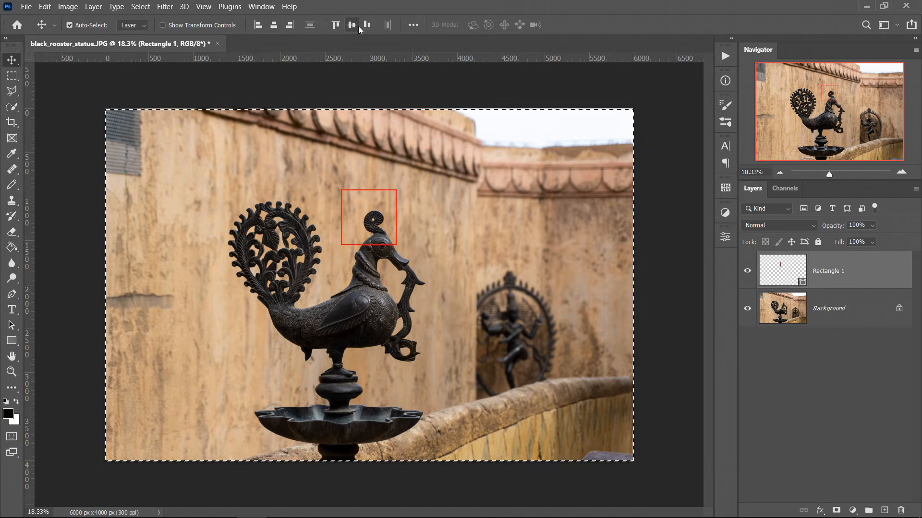
key("ctrl+d")
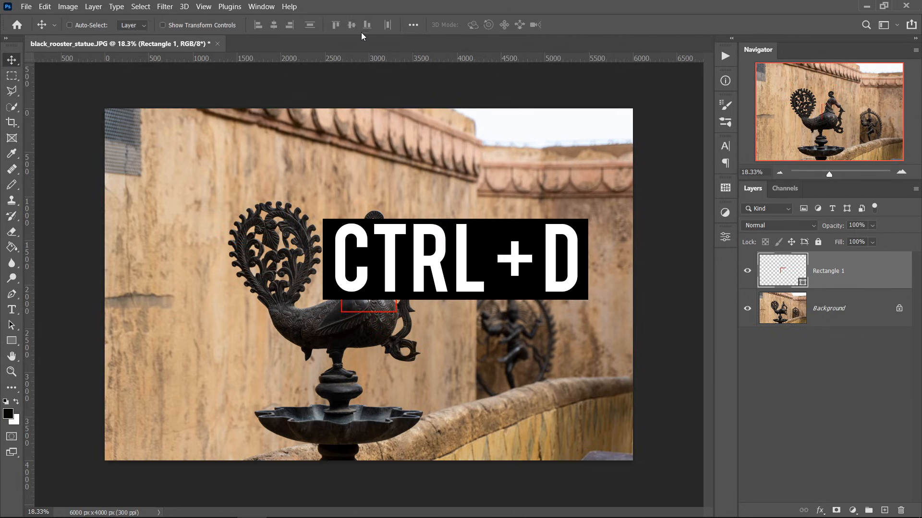
key("ctrl+d")
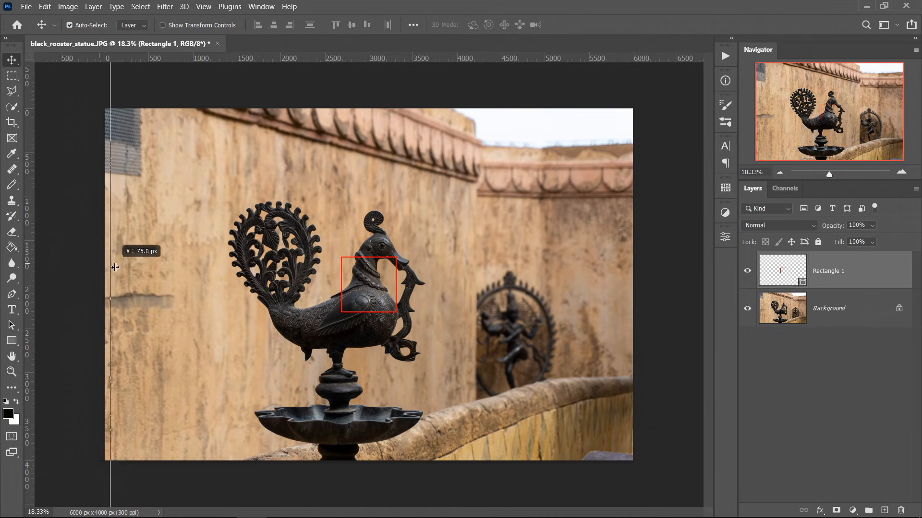
Place vertical and horizontal guides through the square's centre, then hide the square layer and the guides
left_click_drag(115, 267, 317, 270)
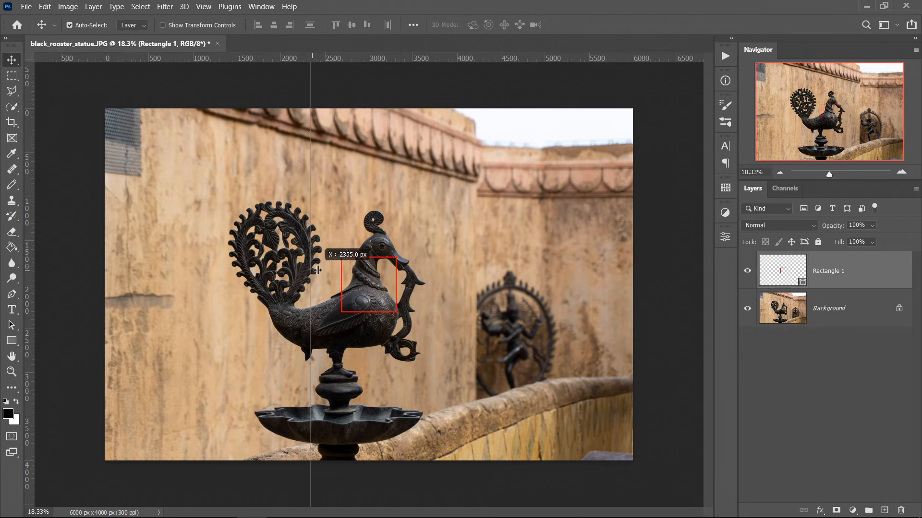
left_click_drag(311, 270, 369, 270)
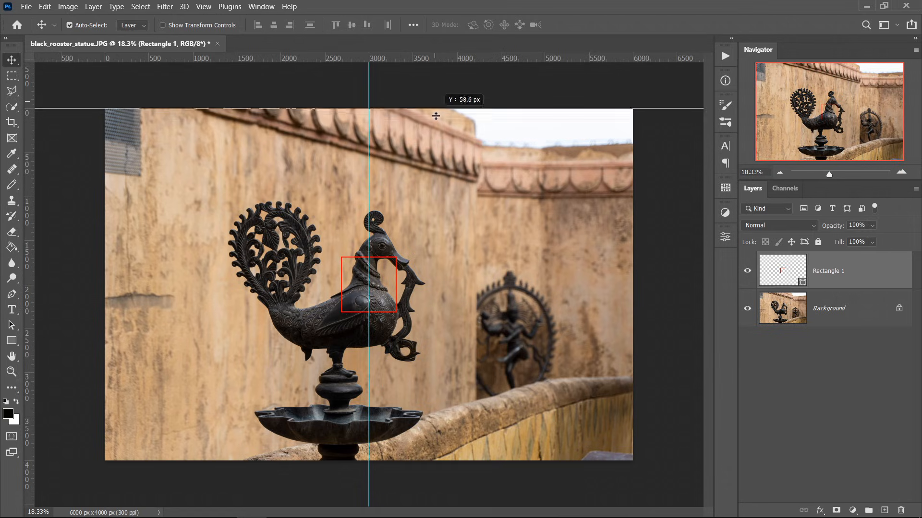
left_click_drag(435, 111, 424, 276)
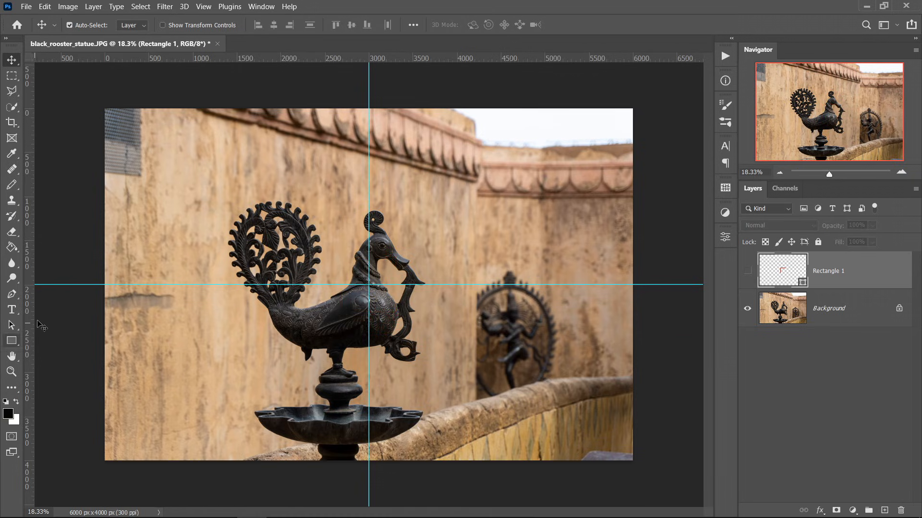
key("ctrl+h")
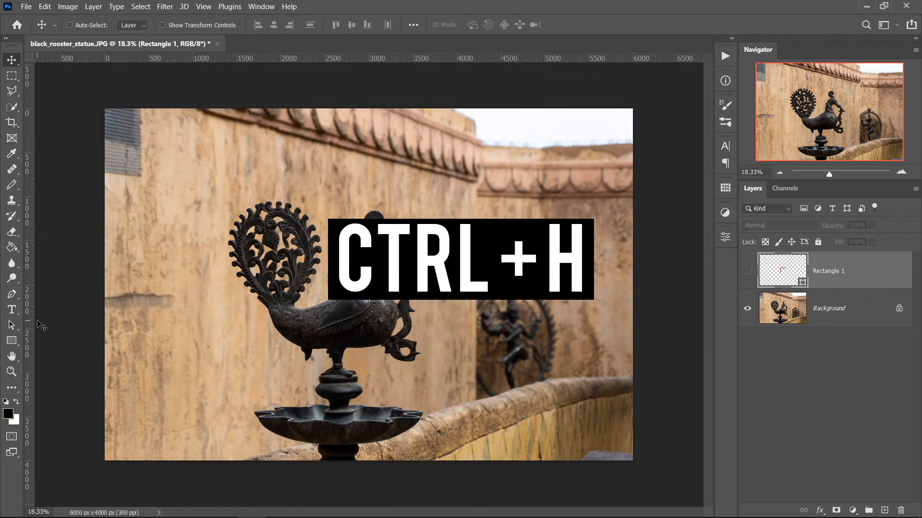
key("ctrl+h")
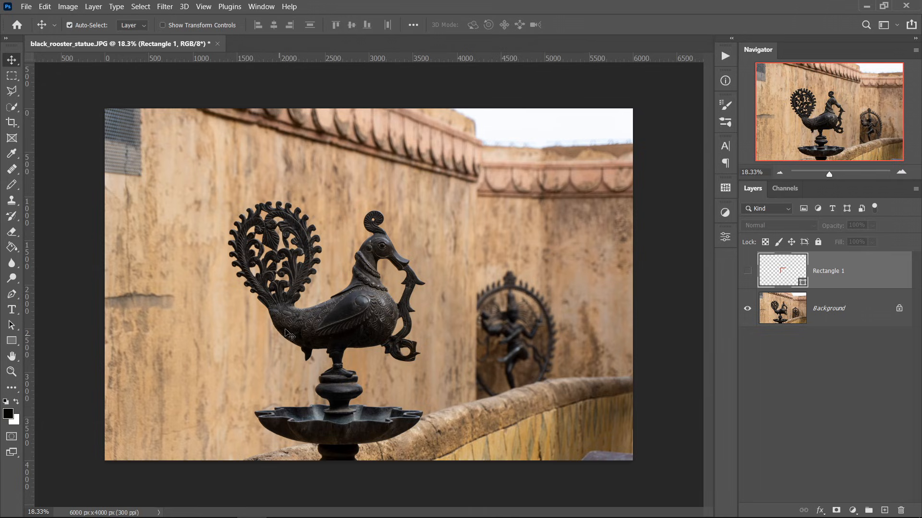
Choose the Content-Aware Move Tool from the healing tools flyout
left_click(11, 168)
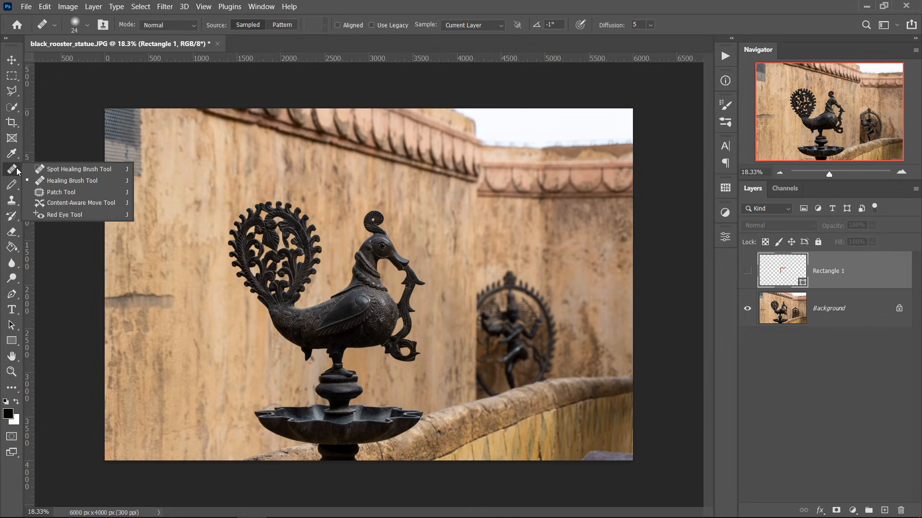
mouse_move(79, 203)
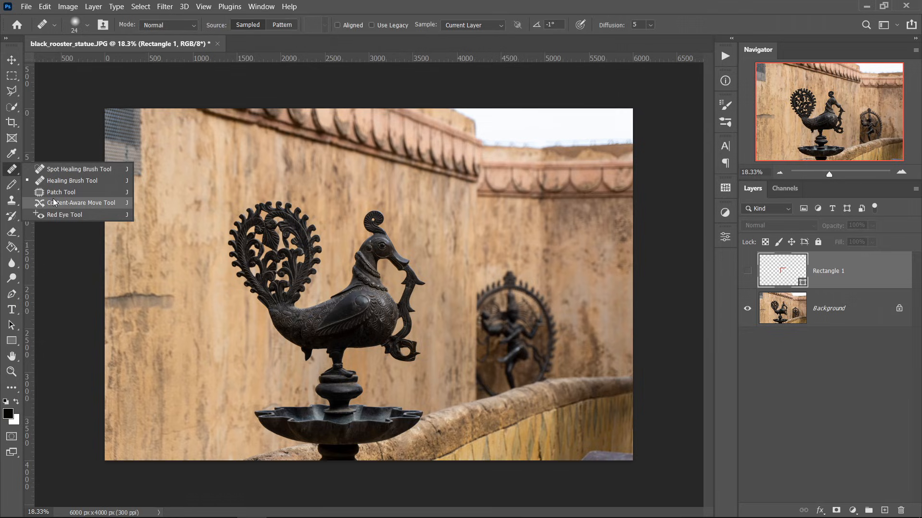
left_click(83, 202)
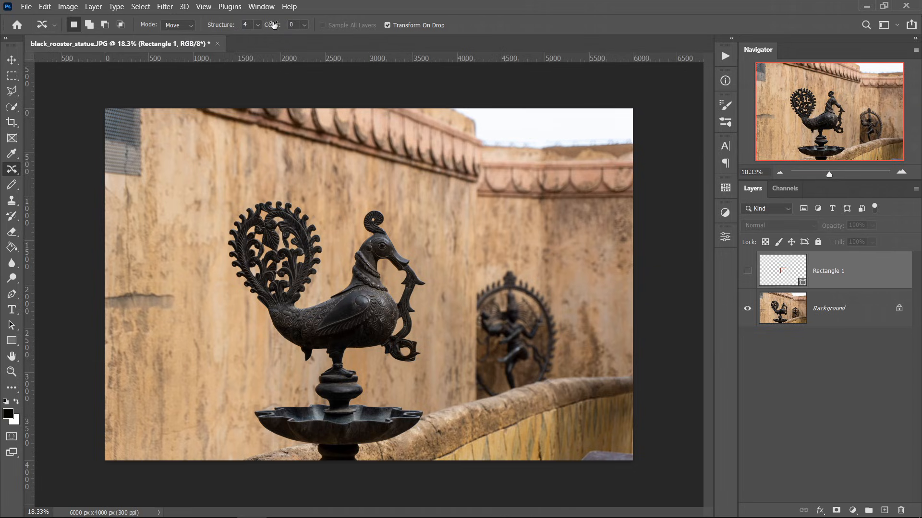
mouse_move(312, 469)
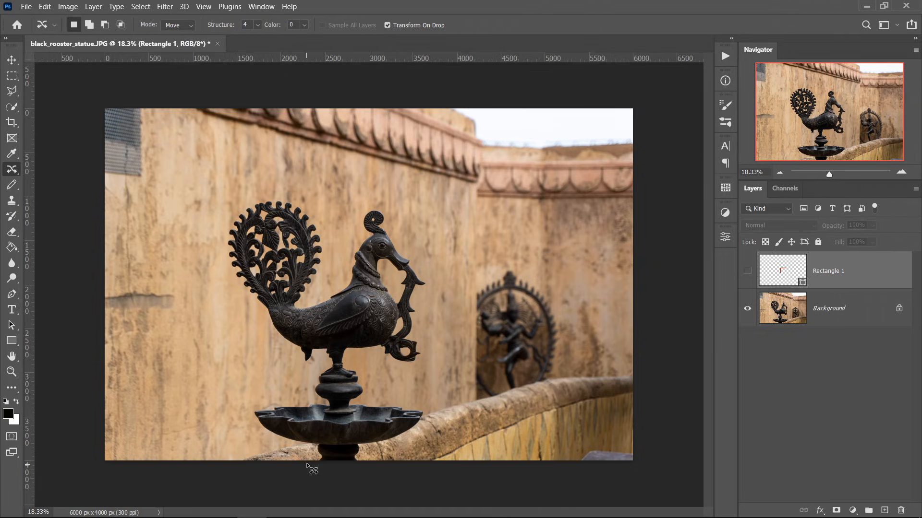
mouse_move(306, 466)
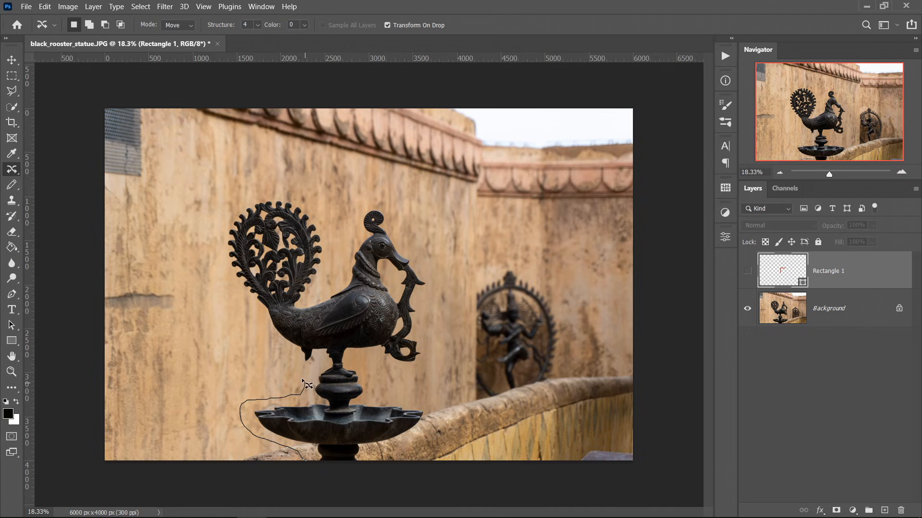
Outline the rooster statue, show the guides, and drag the statue to the canvas centre where they cross
left_click_drag(304, 385, 290, 188)
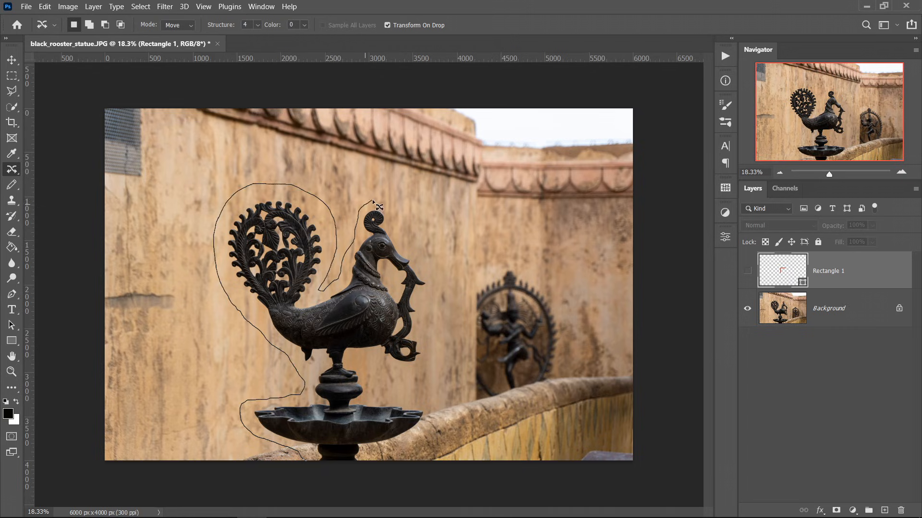
left_click_drag(376, 206, 370, 385)
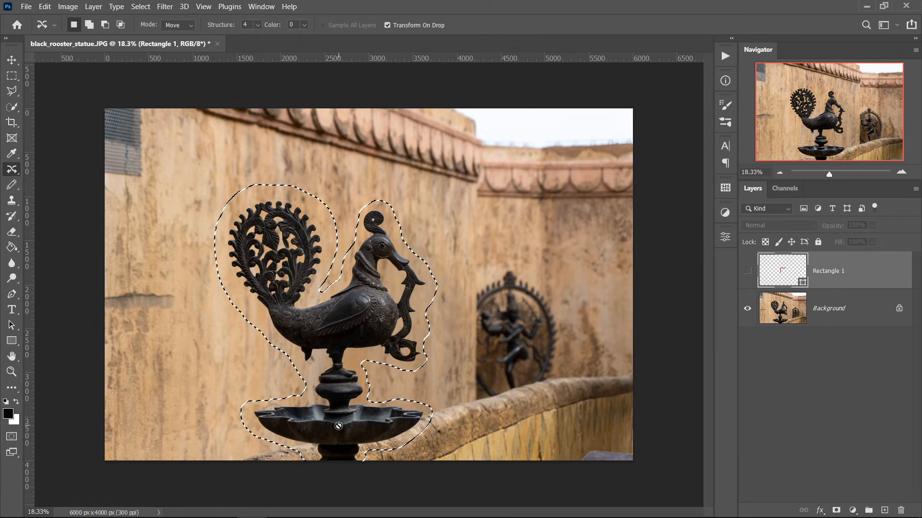
key("ctrl+h")
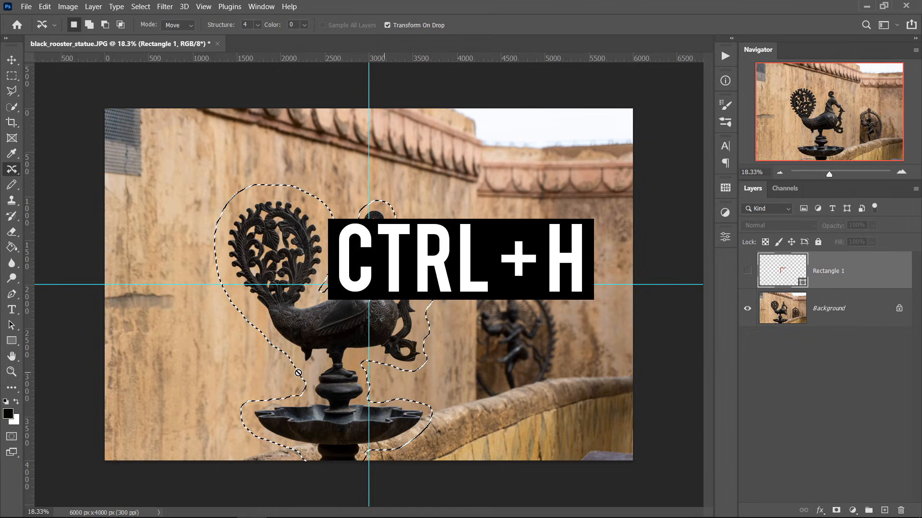
key("ctrl+h")
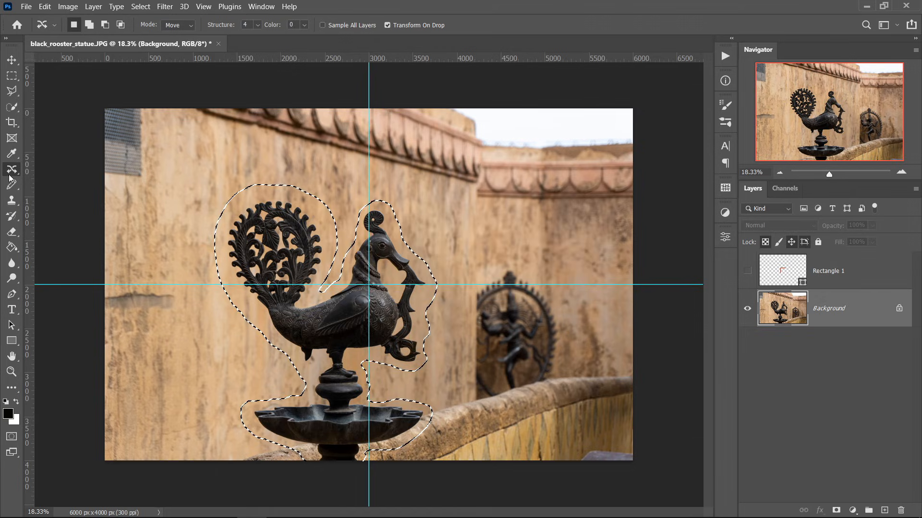
mouse_move(11, 170)
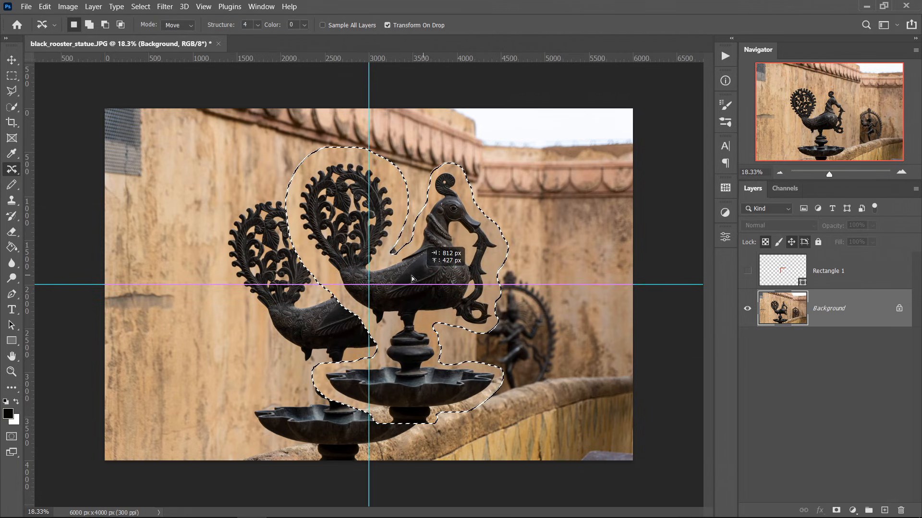
left_click_drag(411, 280, 395, 309)
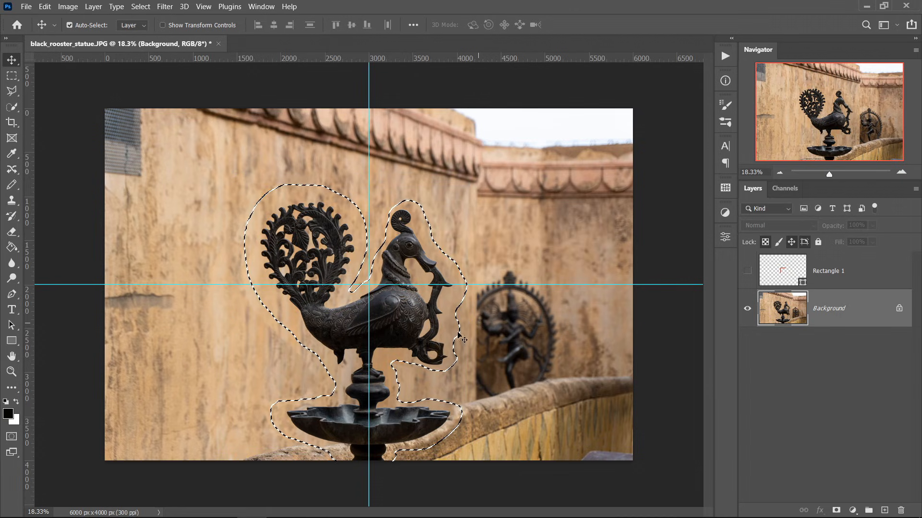
Deselect the statue, hide the guides and zoom in on the statue's base and ledge
key("ctrl+d")
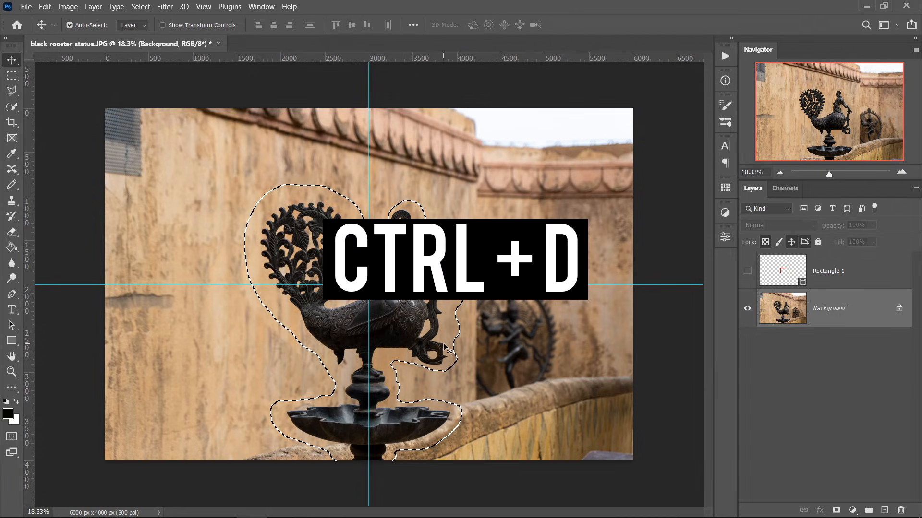
key("ctrl+h")
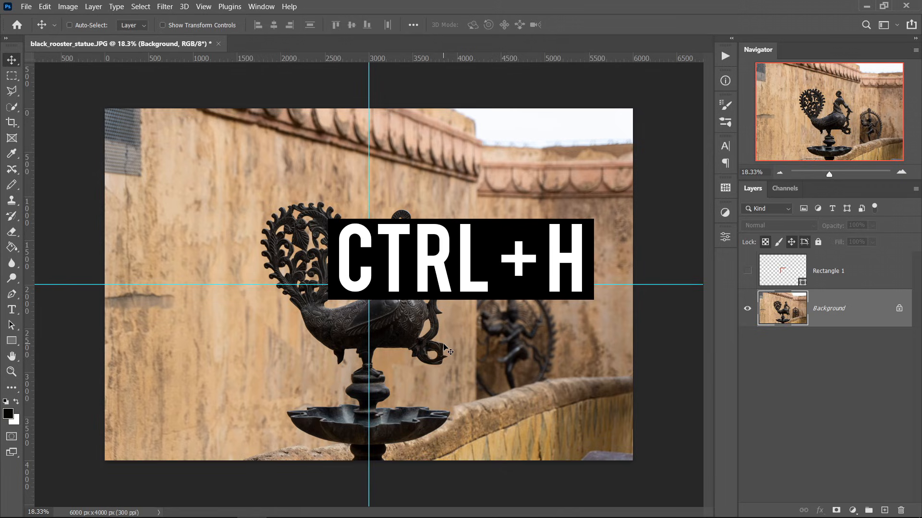
key("ctrl+h")
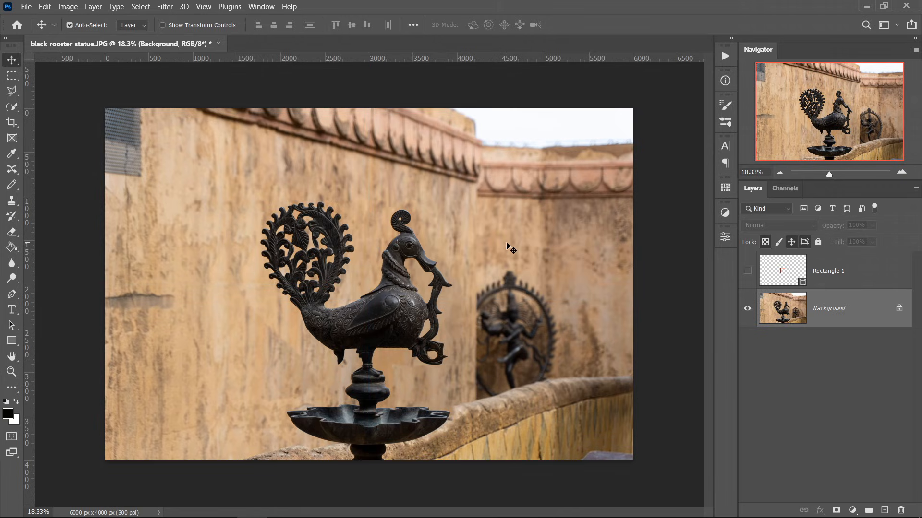
mouse_move(428, 418)
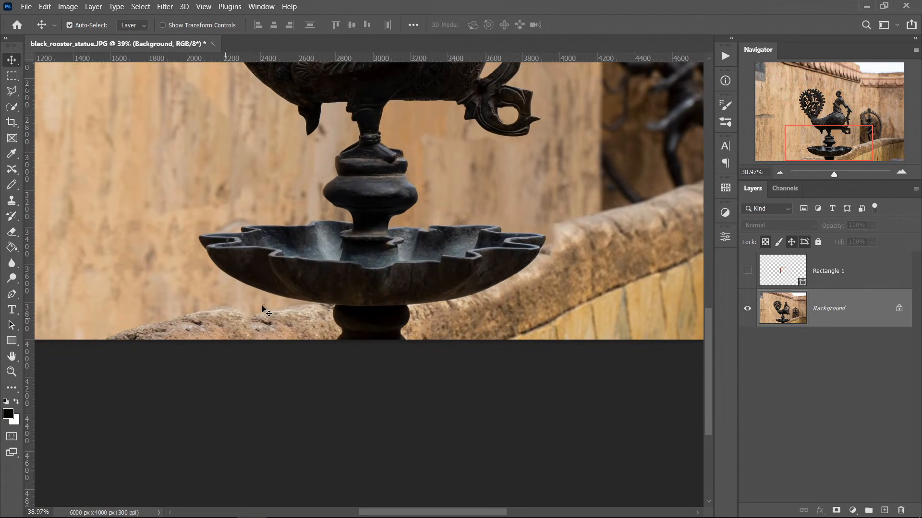
mouse_move(549, 265)
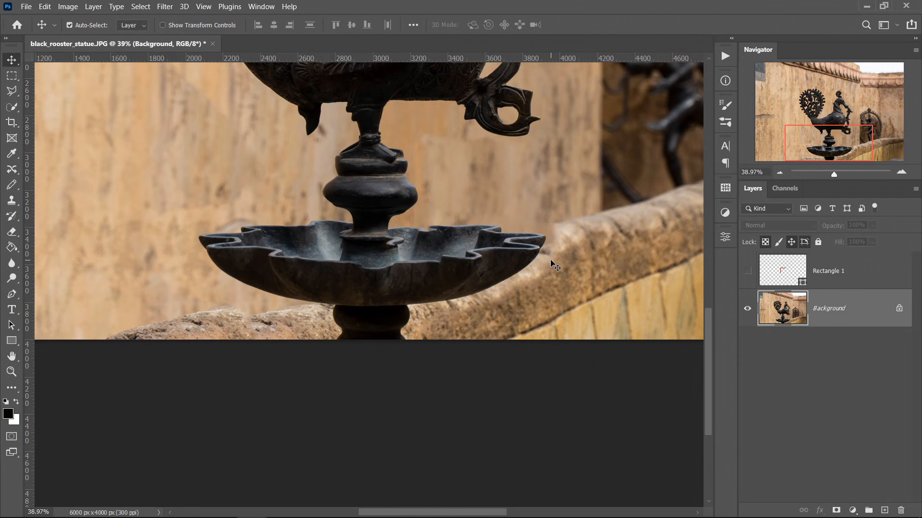
mouse_move(123, 125)
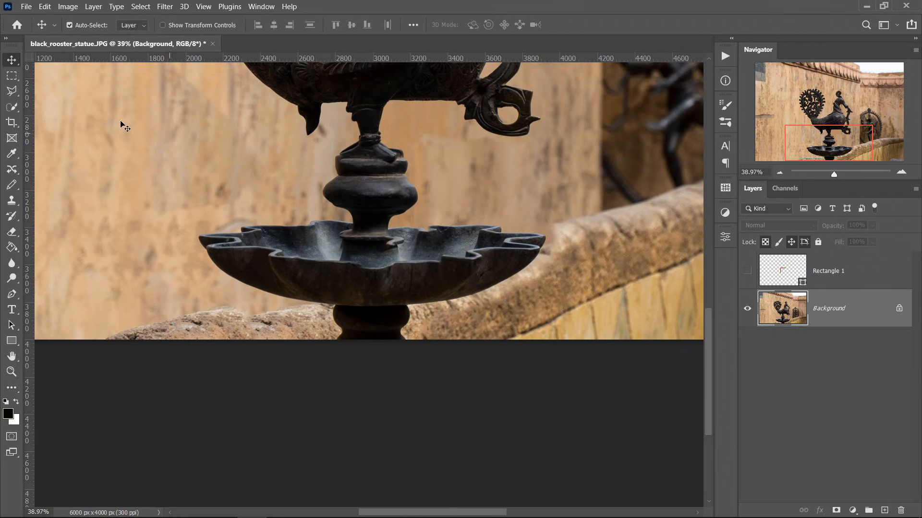
Outline the patchy area beneath the dish with the Polygonal Lasso
left_click(10, 93)
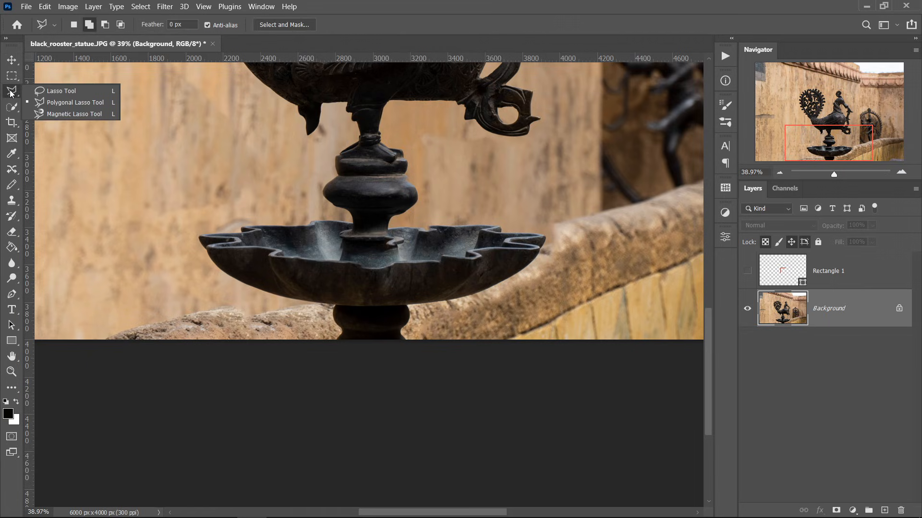
mouse_move(58, 102)
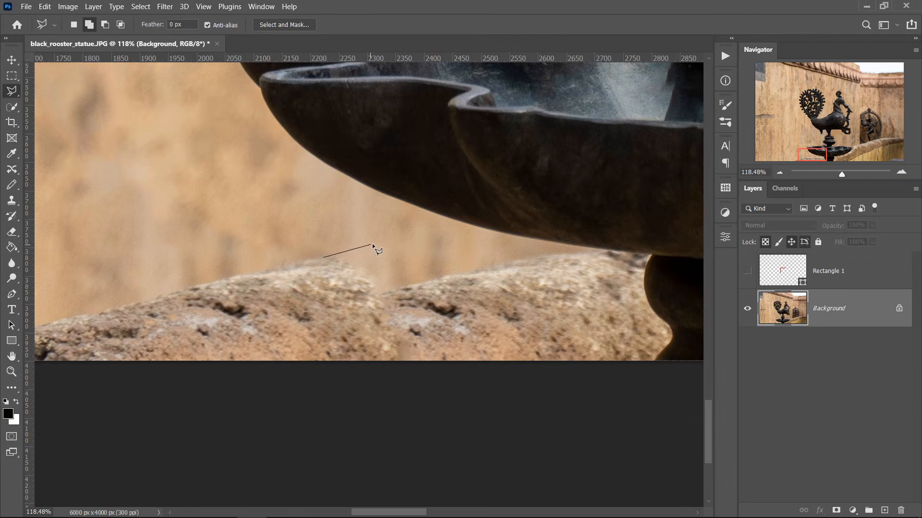
left_click_drag(376, 247, 444, 229)
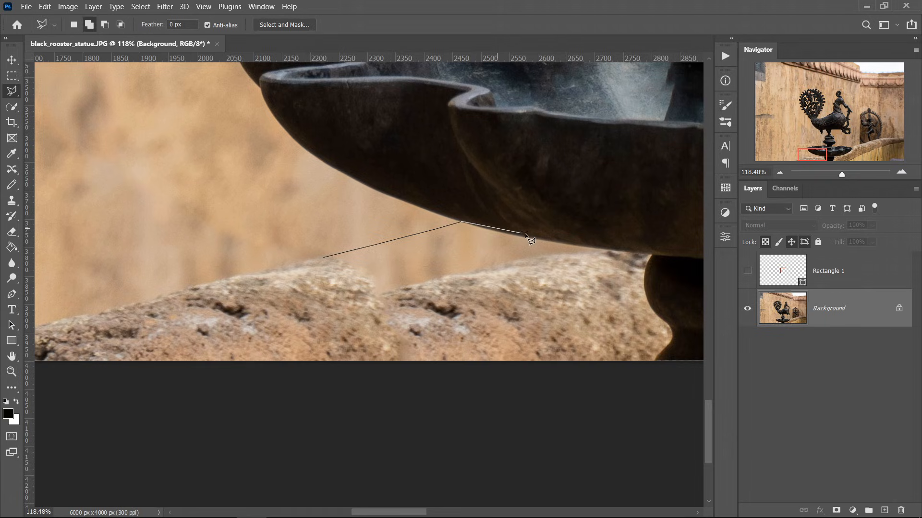
mouse_move(566, 249)
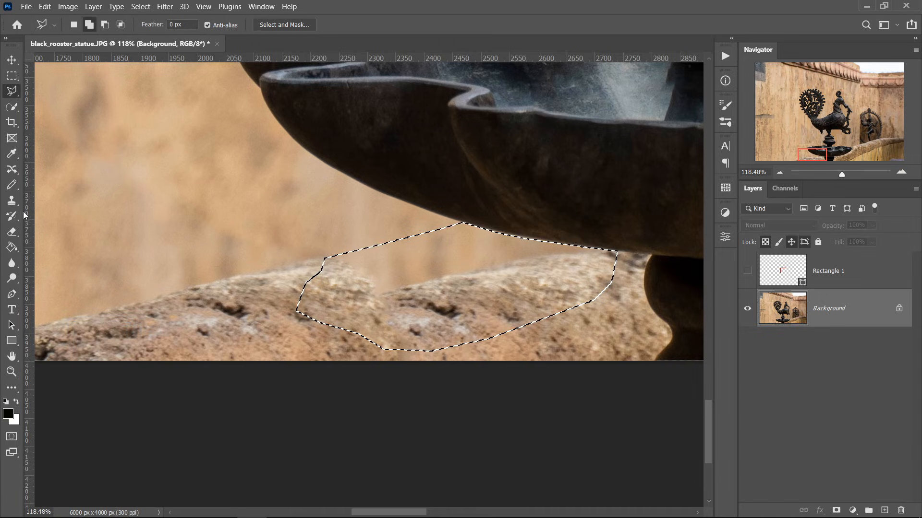
Clone sampled ledge stone texture across the selected gap under the dish, then deselect
left_click(11, 200)
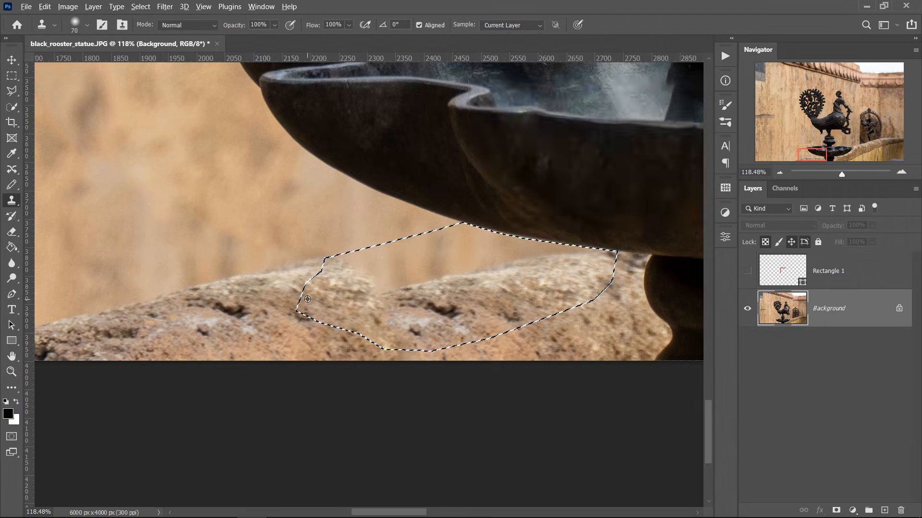
left_click_drag(307, 300, 429, 288)
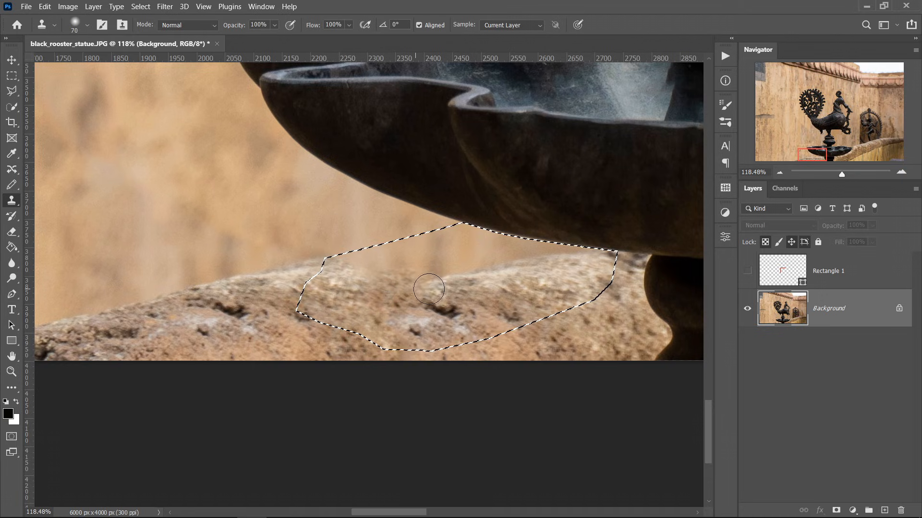
left_click_drag(429, 289, 529, 292)
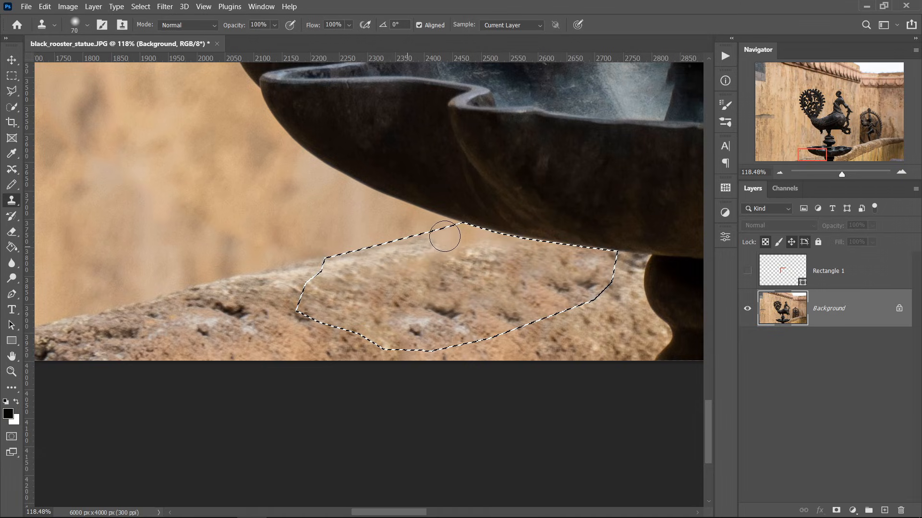
left_click(443, 236)
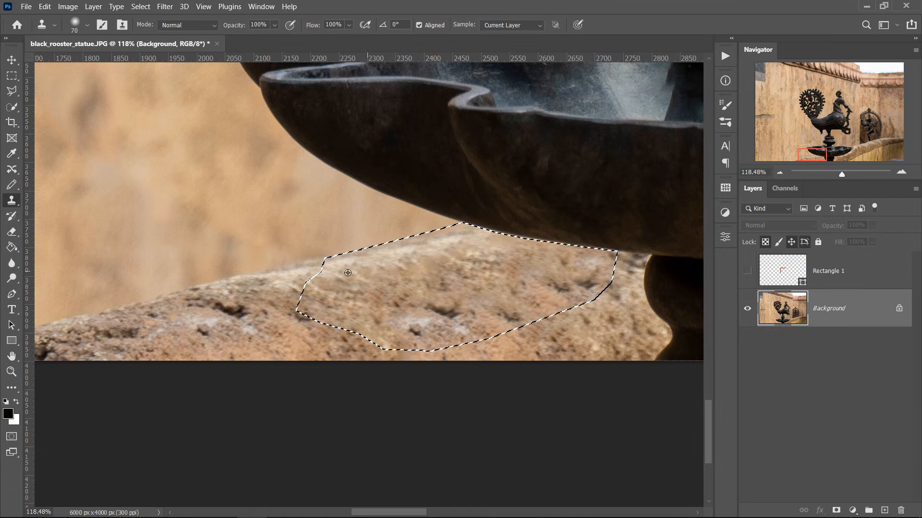
left_click_drag(347, 273, 602, 318)
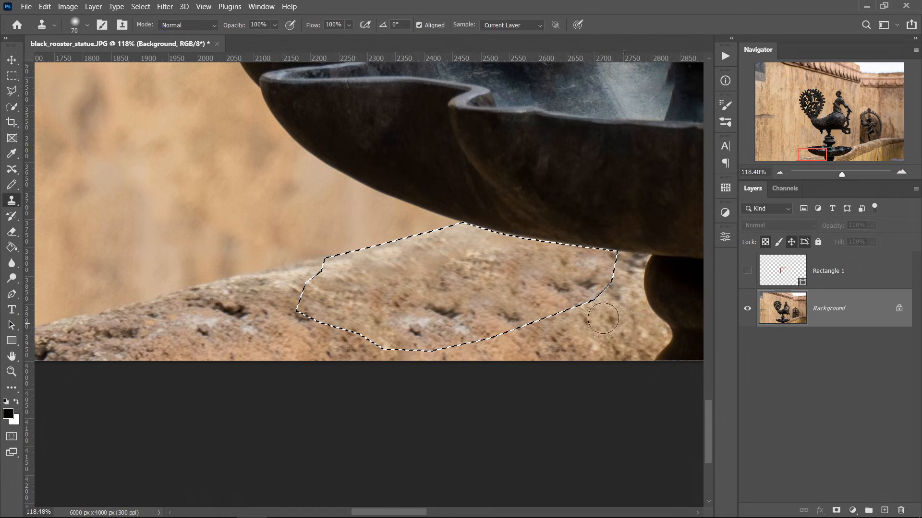
key("ctrl+d")
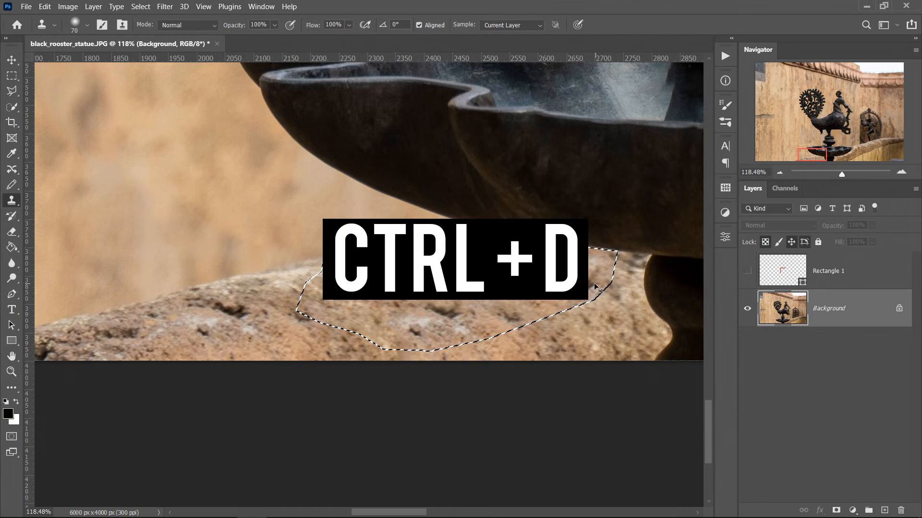
key("ctrl+d")
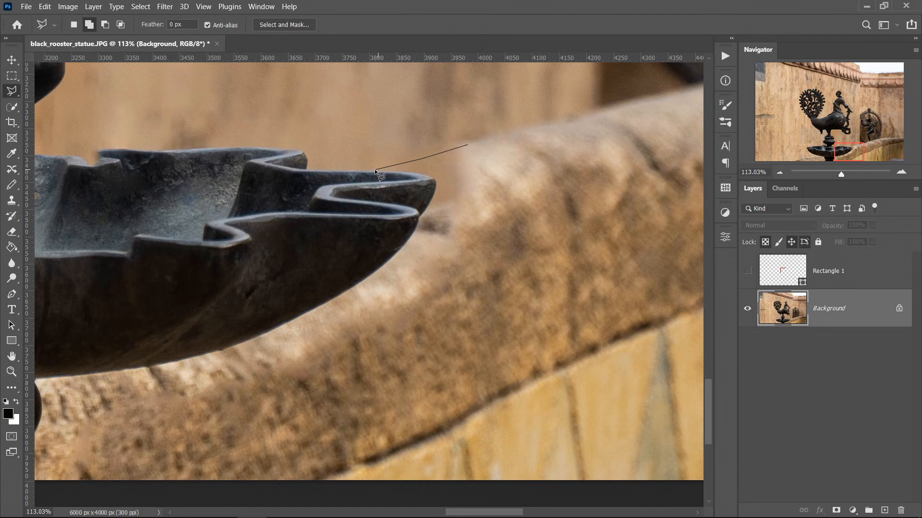
Outline the ledge area by the dish's right tip, clone stone texture into it and undo a bad stroke
left_click(544, 187)
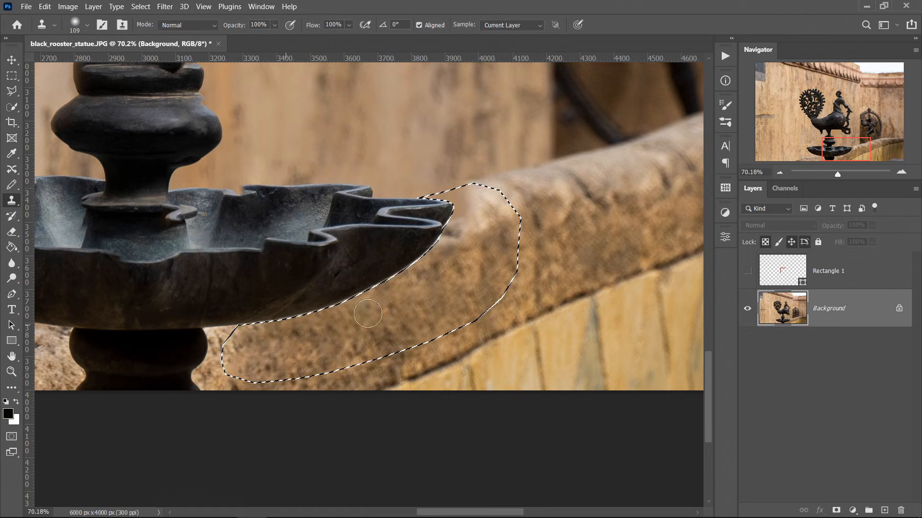
left_click_drag(367, 314, 372, 335)
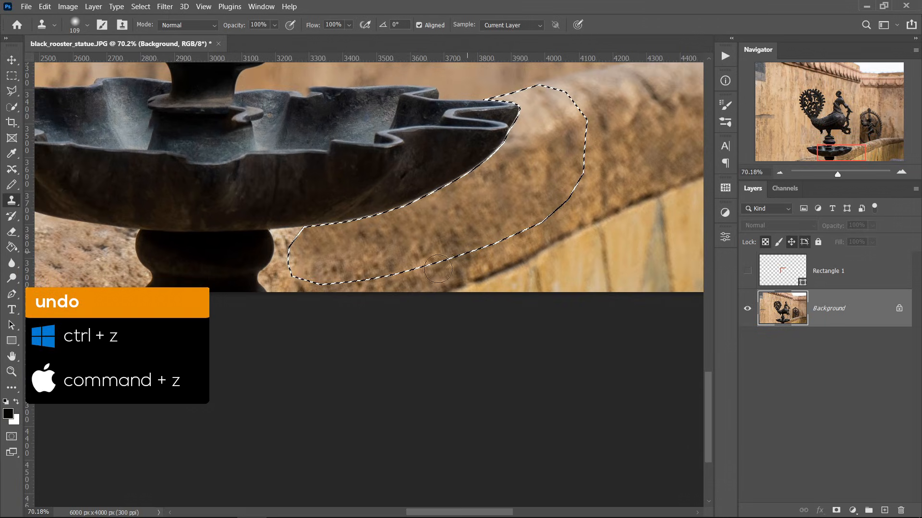
key("ctrl+d")
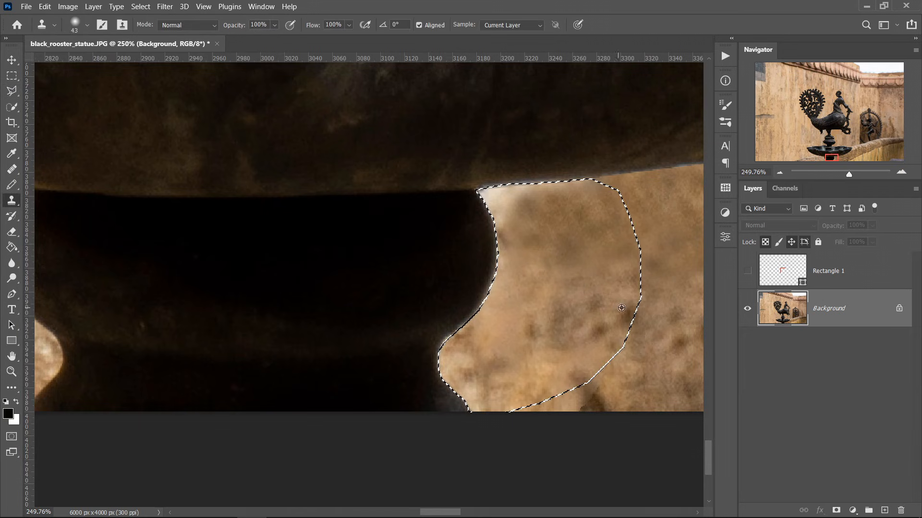
Clone blurred wall texture from a sampled spot into the gap along the stem's edge
left_click(489, 190)
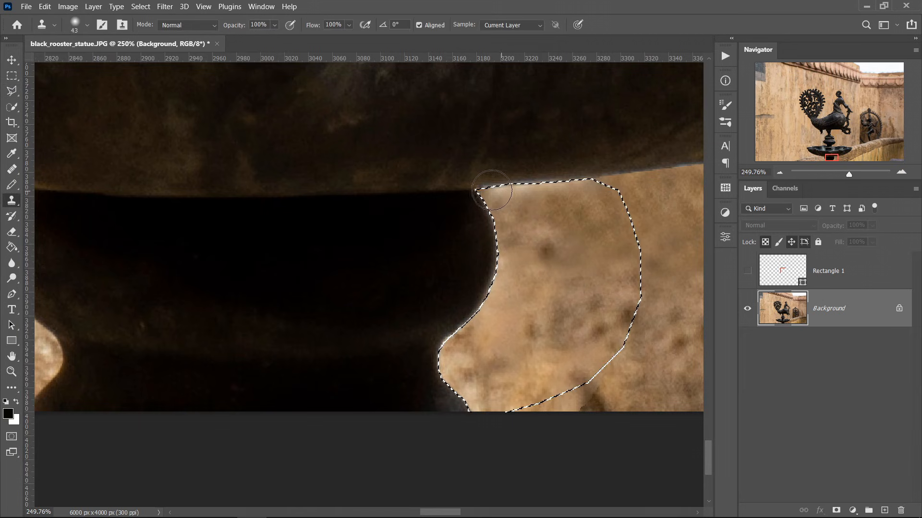
left_click_drag(491, 190, 415, 385)
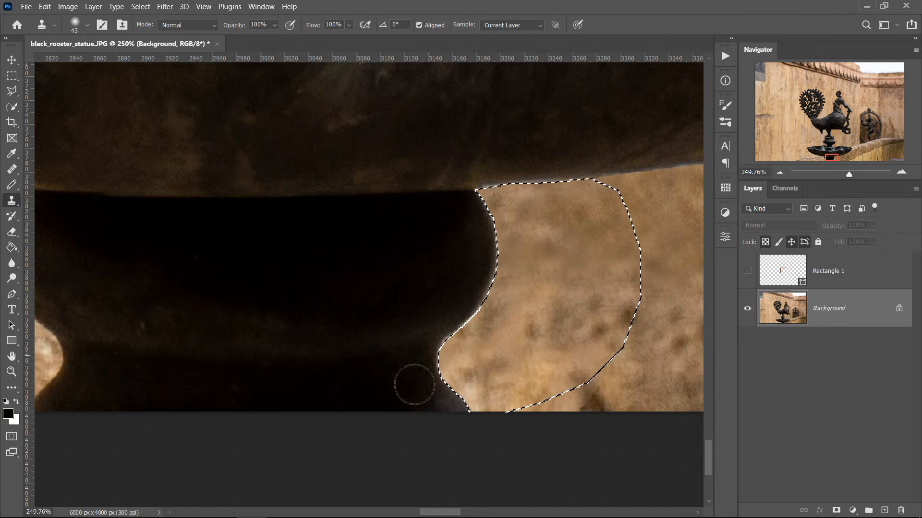
key("ctrl+d")
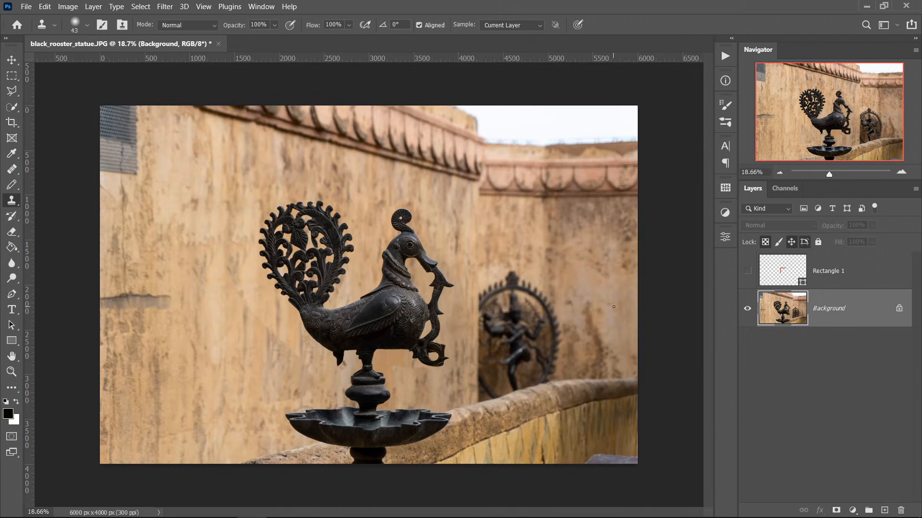
Toggle the centre guides back on over the retouched statue and return to the Move Tool
key("ctrl+h")
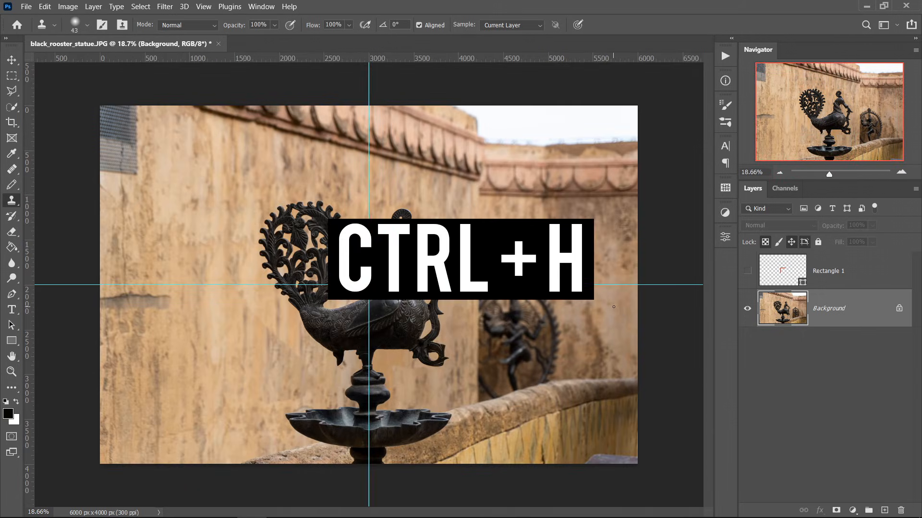
key("ctrl+h")
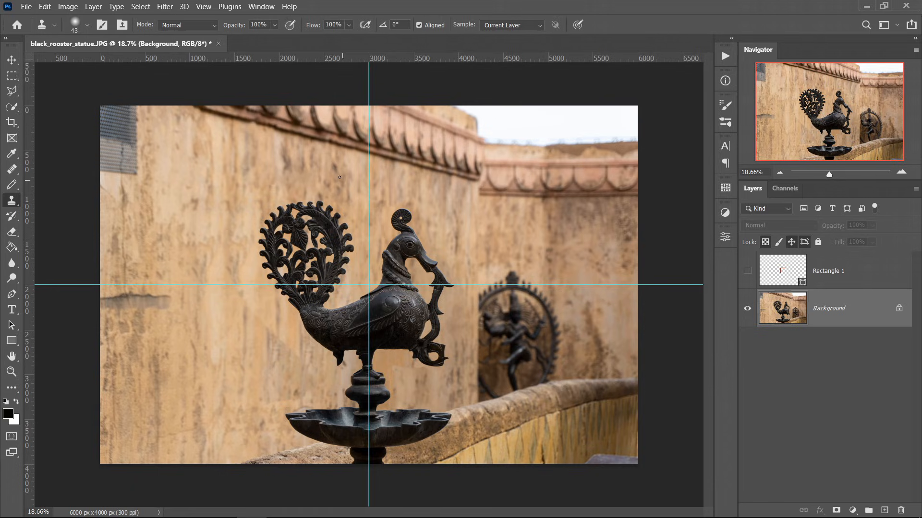
left_click(11, 59)
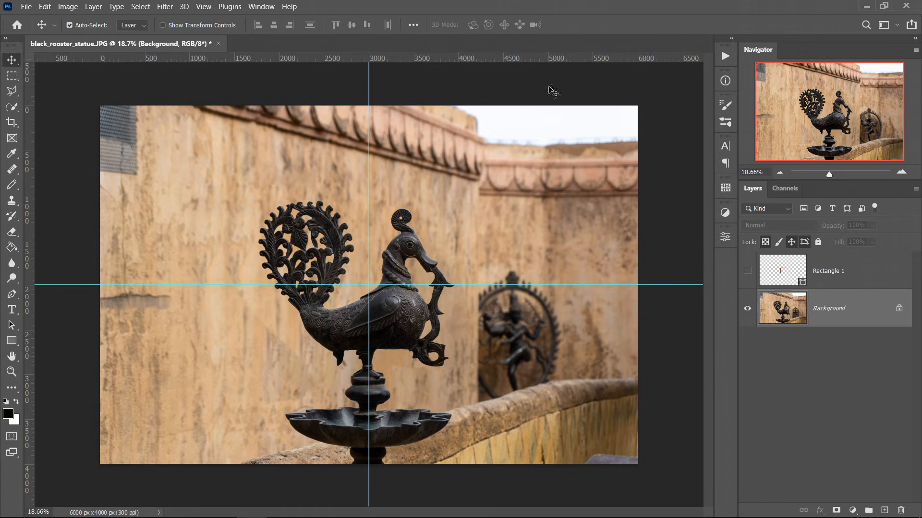
mouse_move(641, 108)
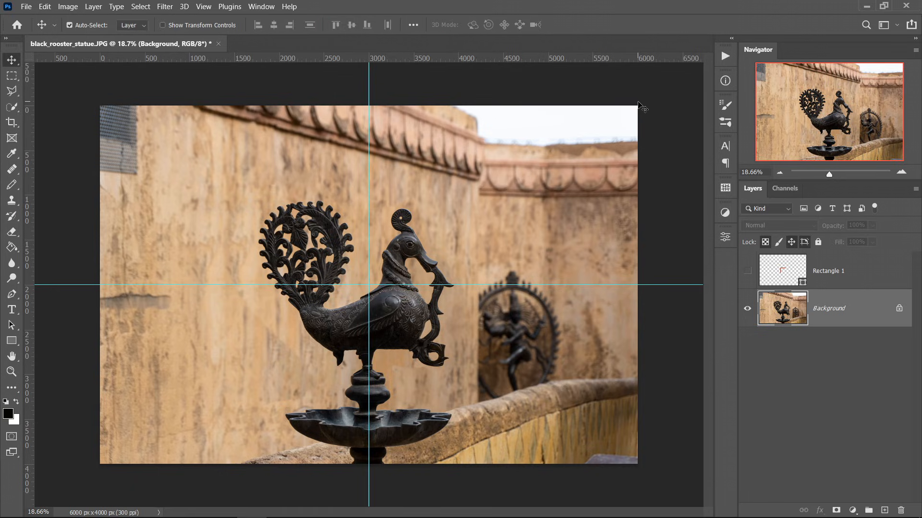